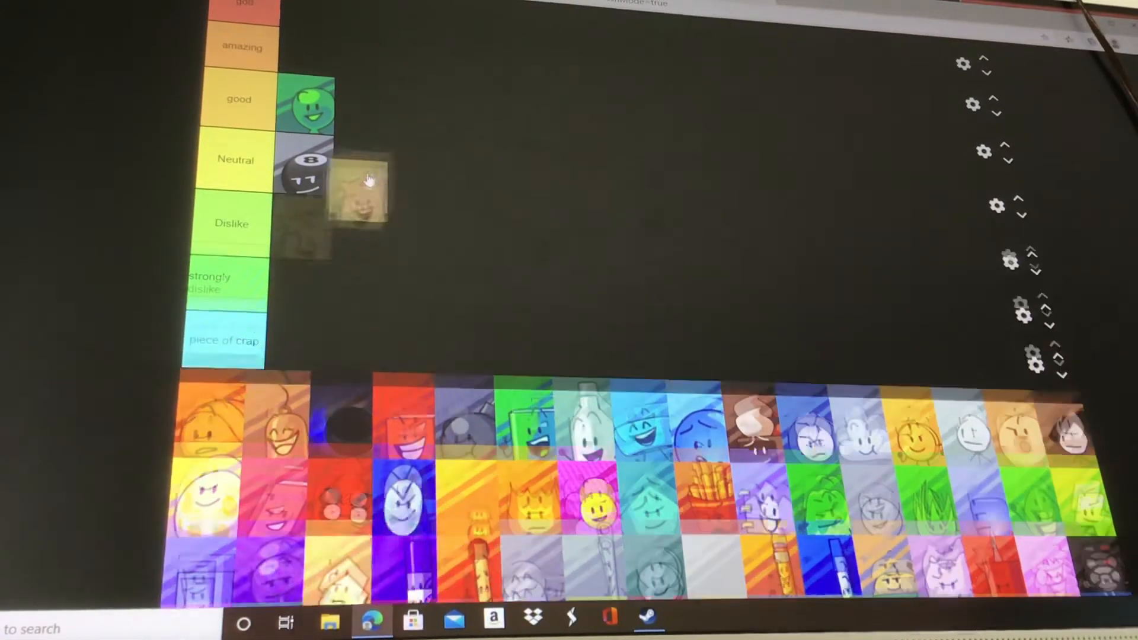
- Place the tan, orange, black hole and green book characters into the Neutral tier
drag(359, 196, 363, 161)
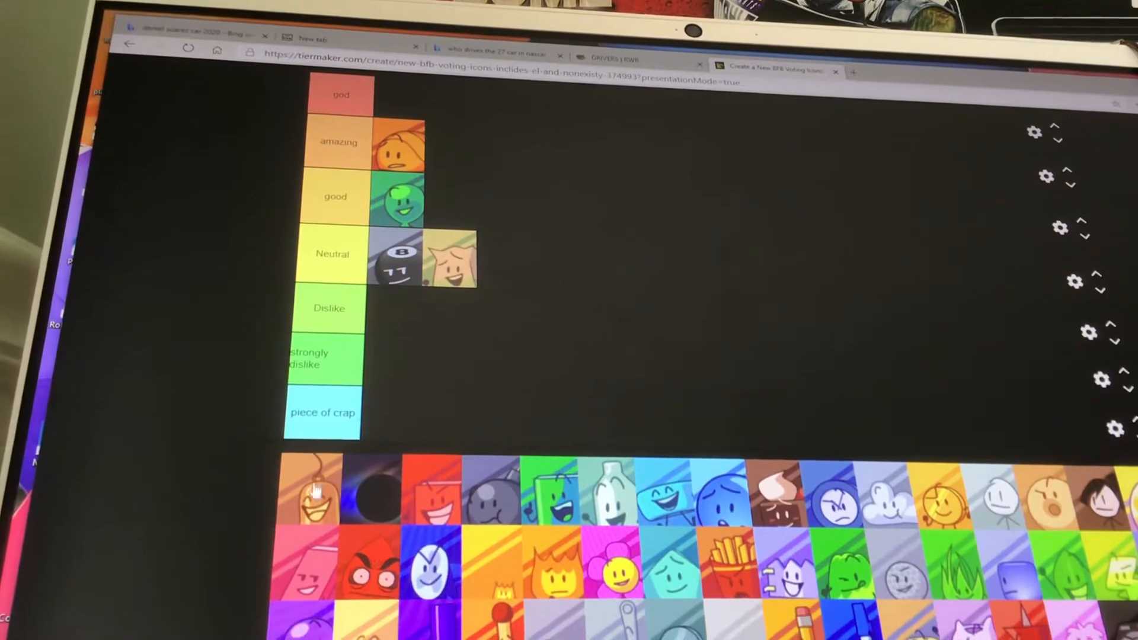
drag(312, 486, 523, 266)
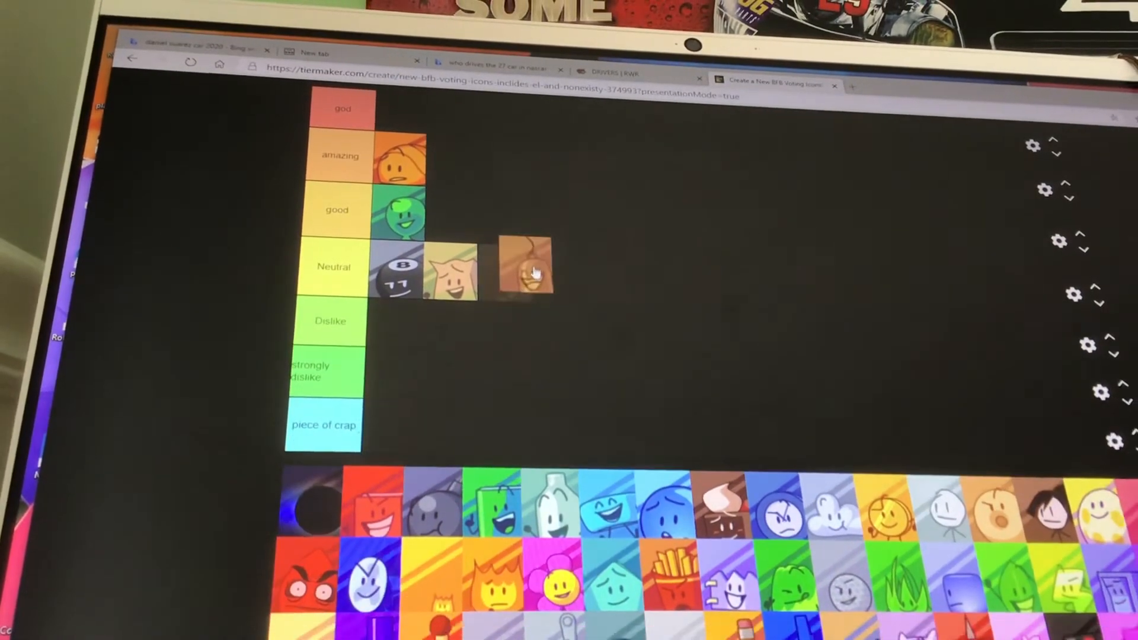
drag(523, 265, 512, 275)
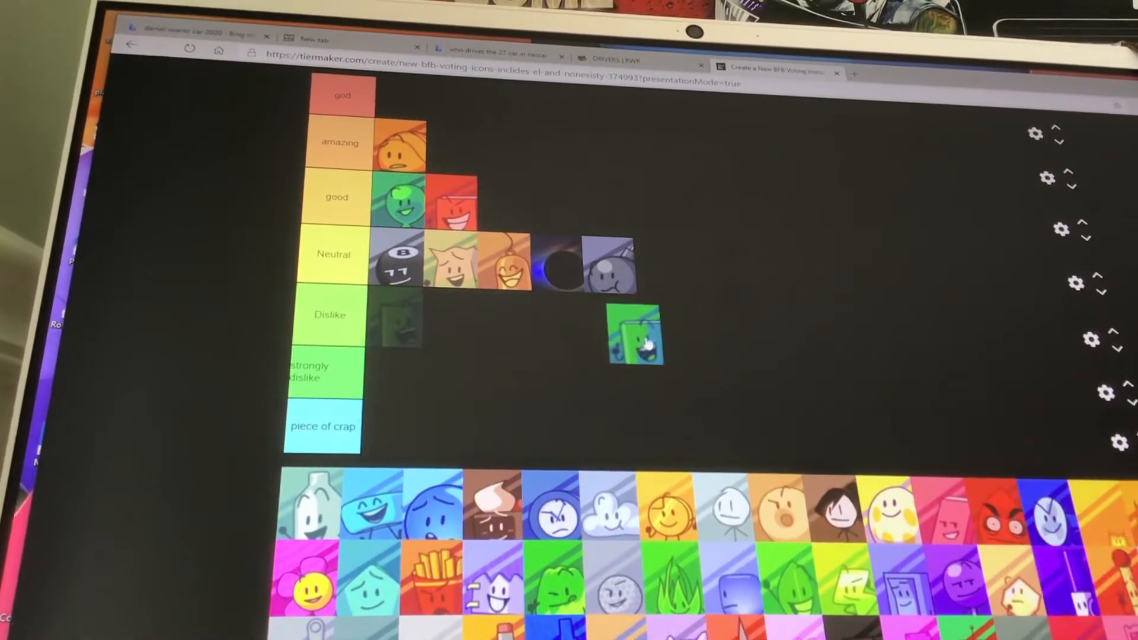
drag(634, 336, 719, 342)
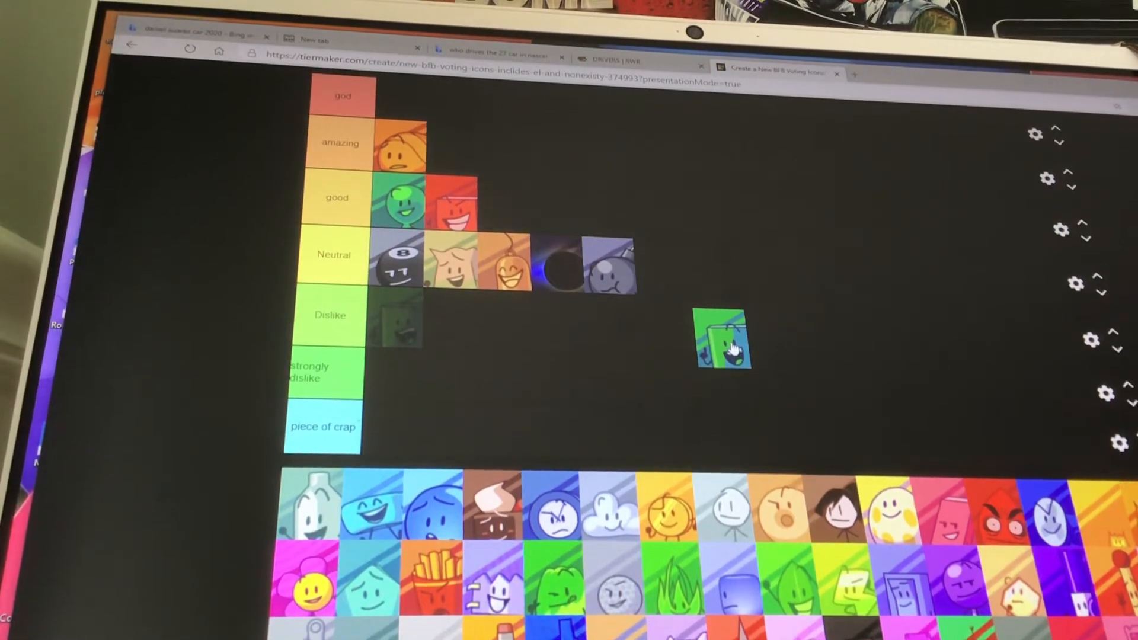
drag(722, 341, 453, 414)
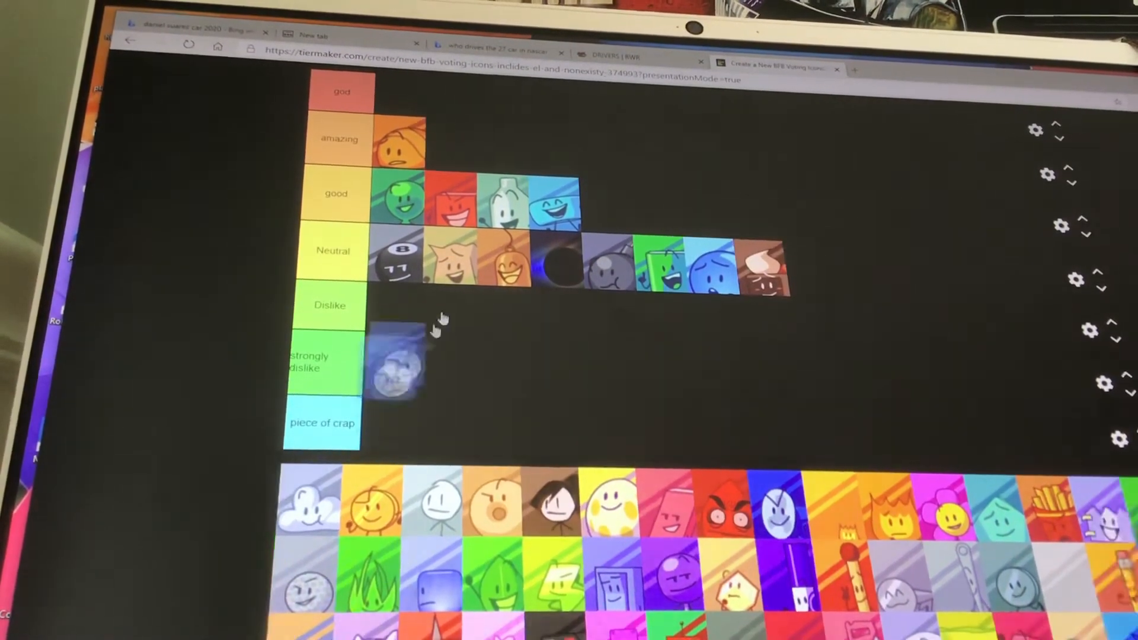
- Promote the orange character to god and put the blue angry character in amazing
drag(396, 362, 465, 135)
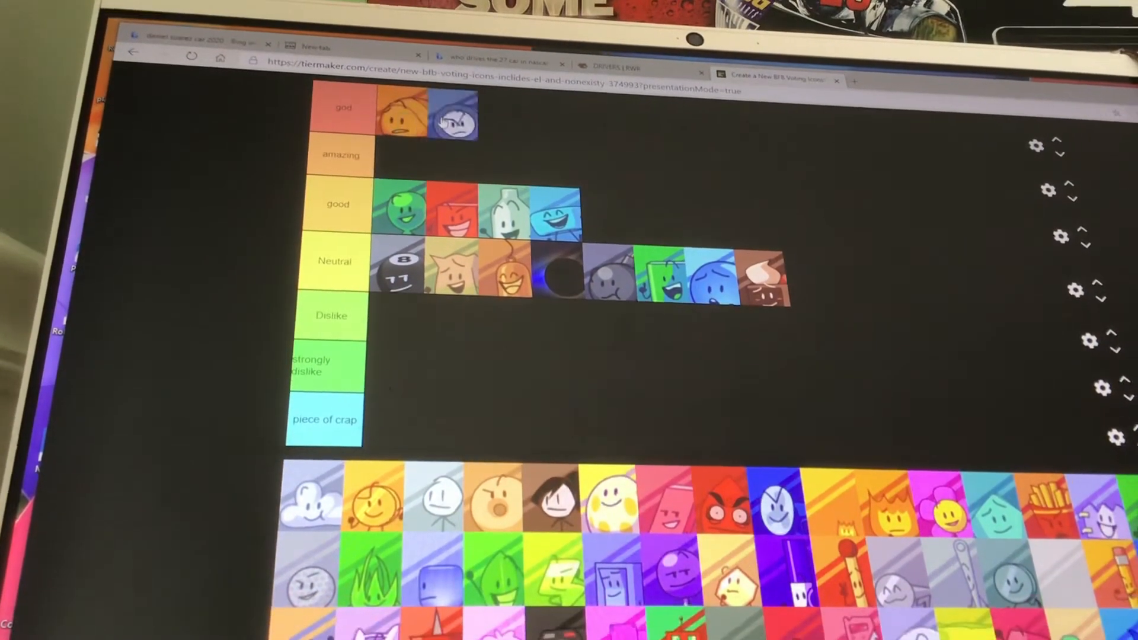
drag(454, 119, 403, 158)
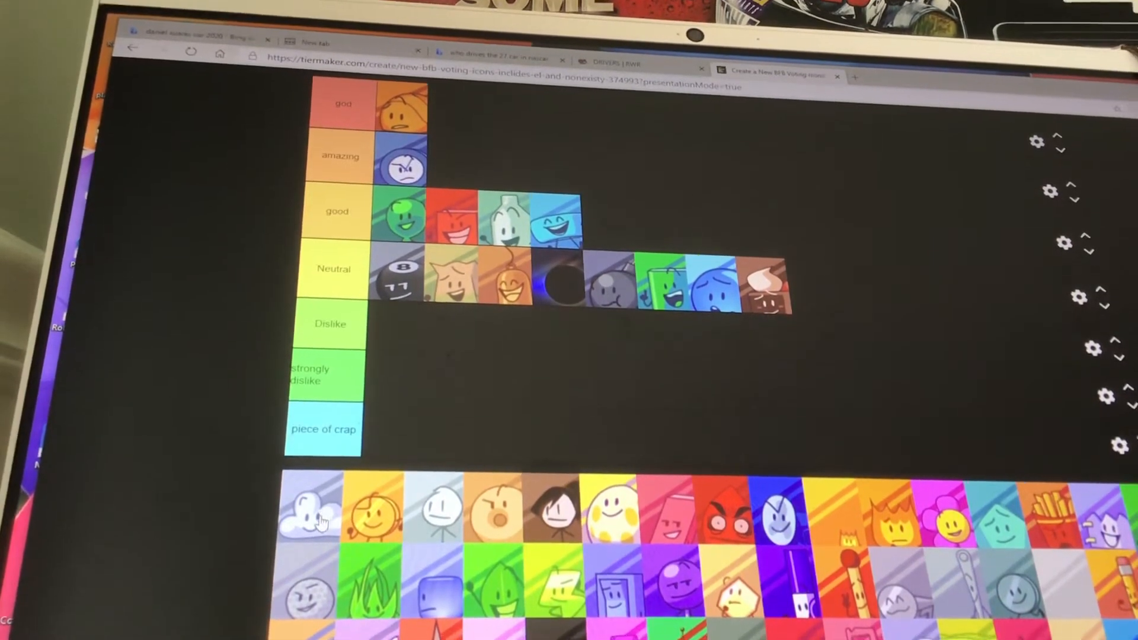
- Rank the cloud as good, white stick figure as strongly dislike, orange round as Neutral, teal as Dislike
drag(309, 508, 617, 203)
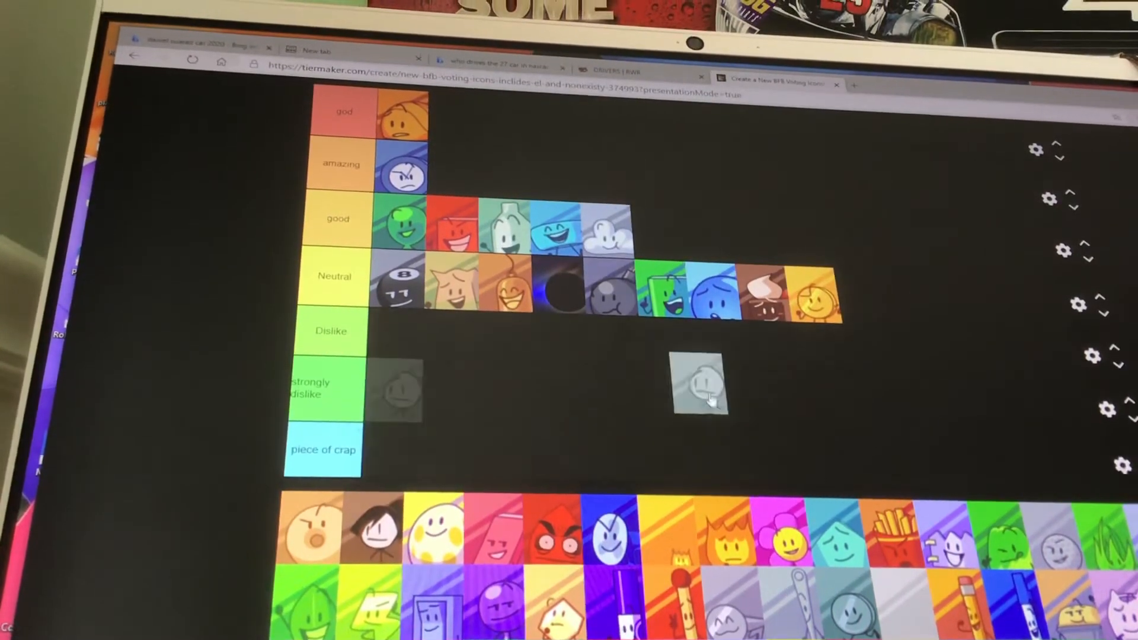
drag(697, 385, 396, 392)
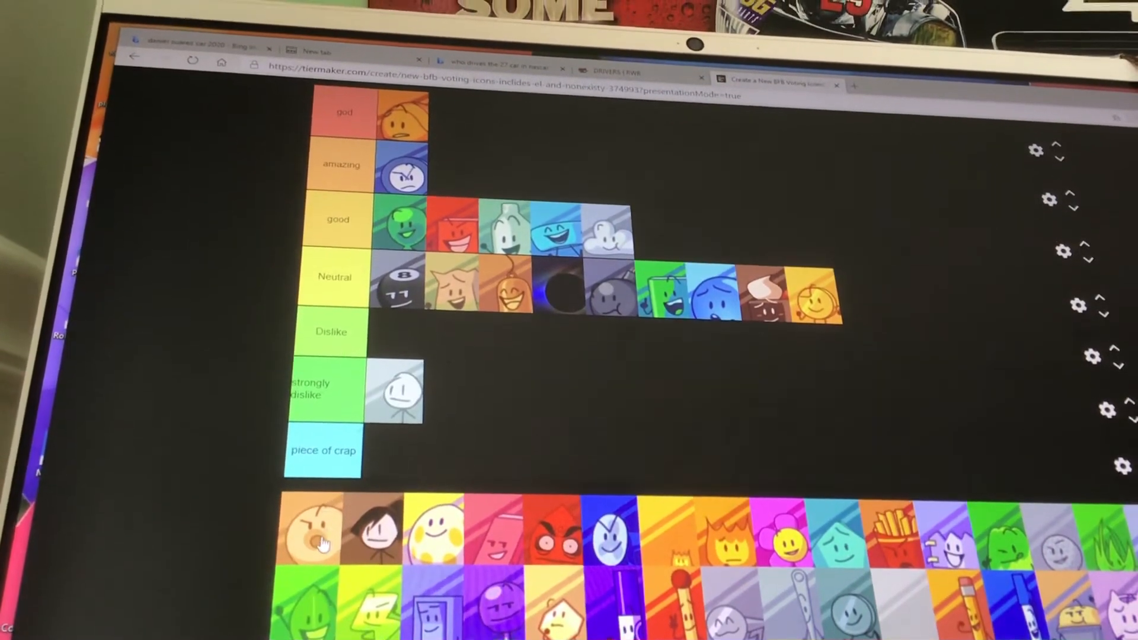
drag(313, 528, 860, 294)
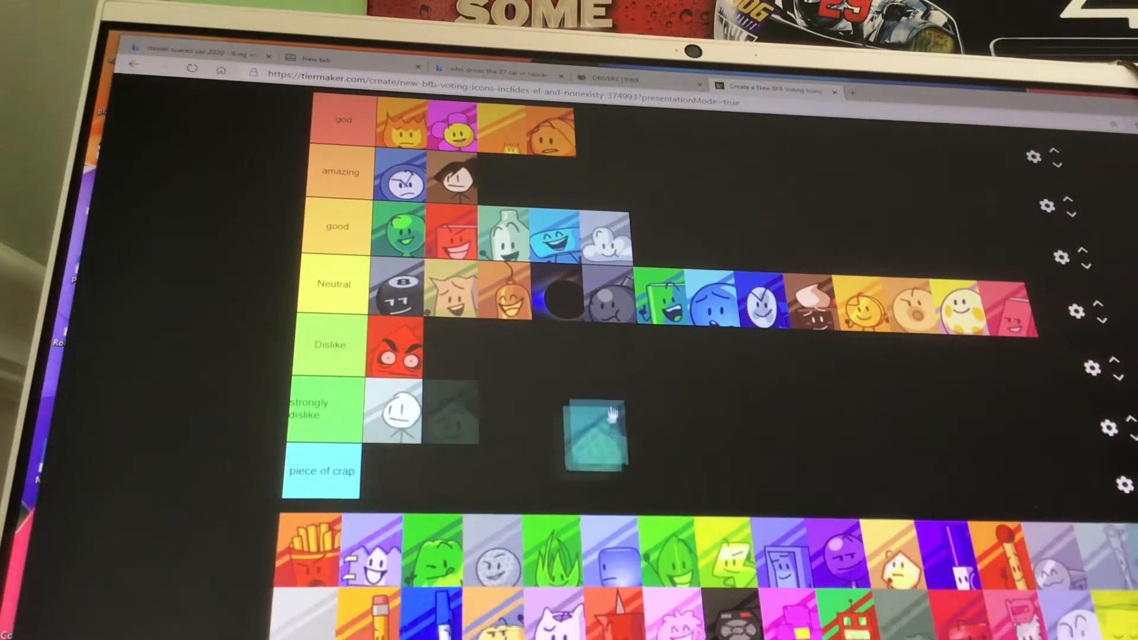
drag(591, 432, 450, 353)
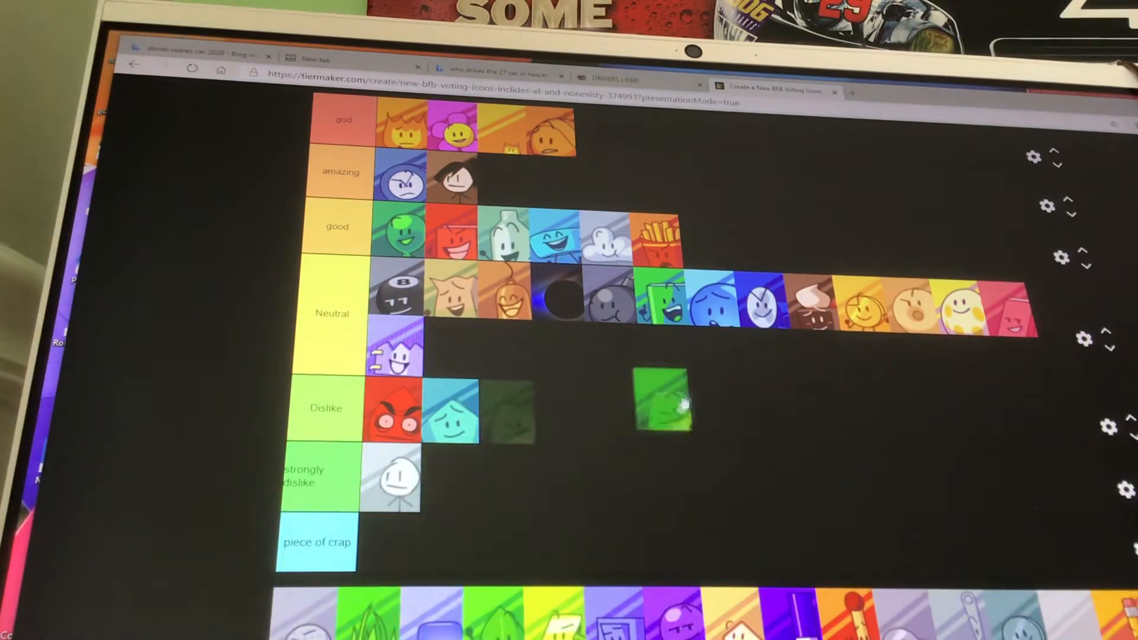
- Drop the green character icon at the end of the good tier
drag(661, 399, 741, 247)
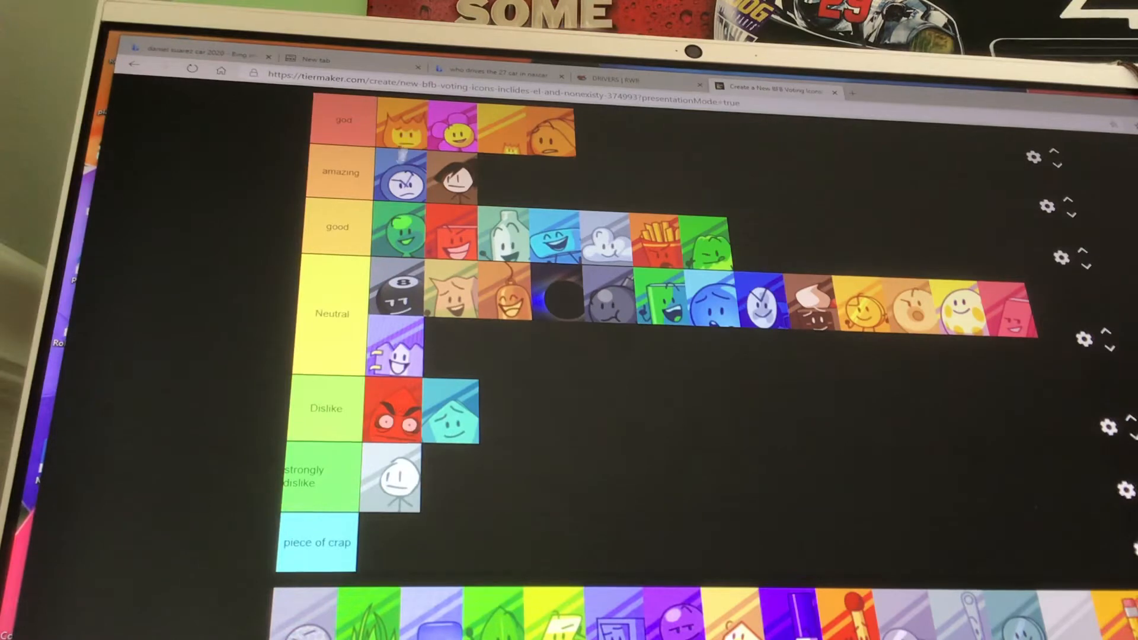
mouse_move(534, 165)
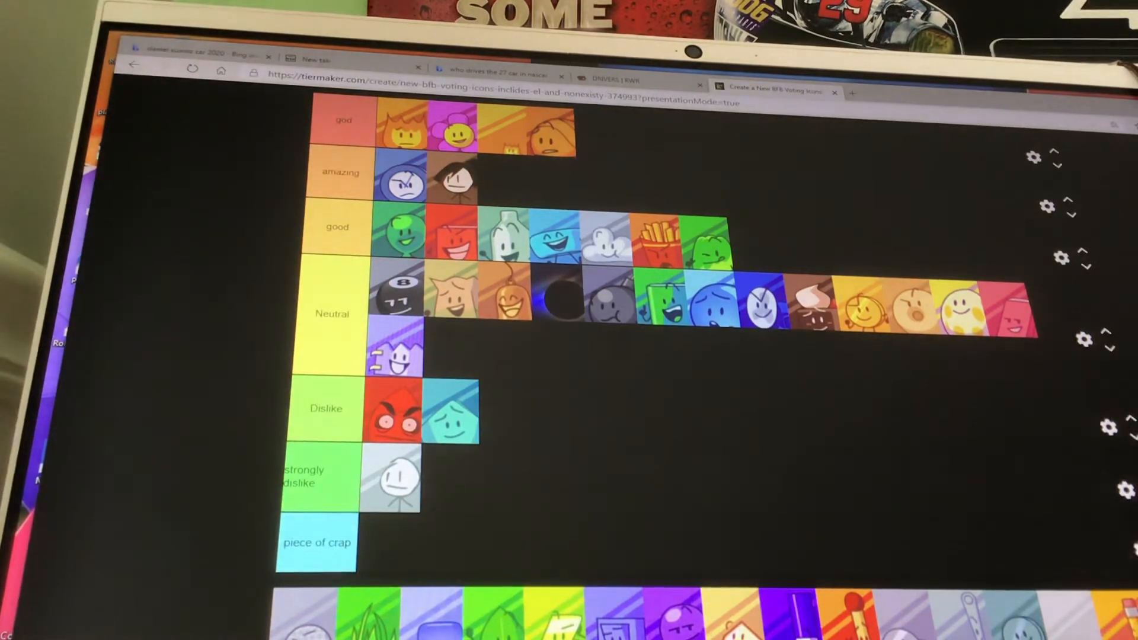
mouse_move(254, 291)
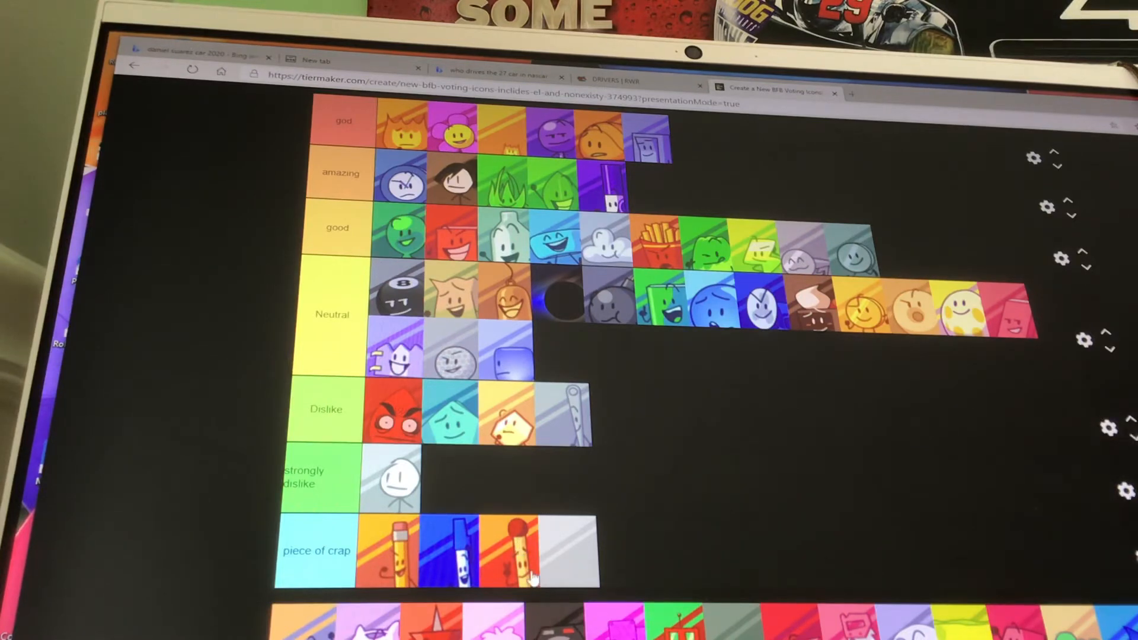
mouse_move(443, 577)
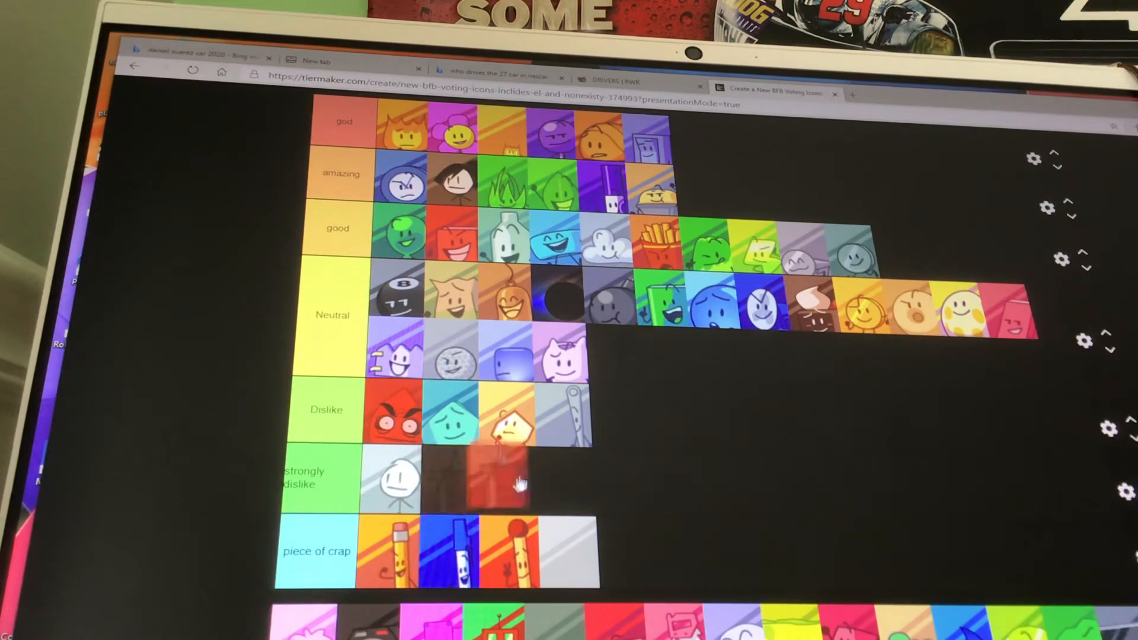
- Put the red spiky character in strongly dislike and the pink fluffy icon in Dislike
drag(478, 483, 587, 417)
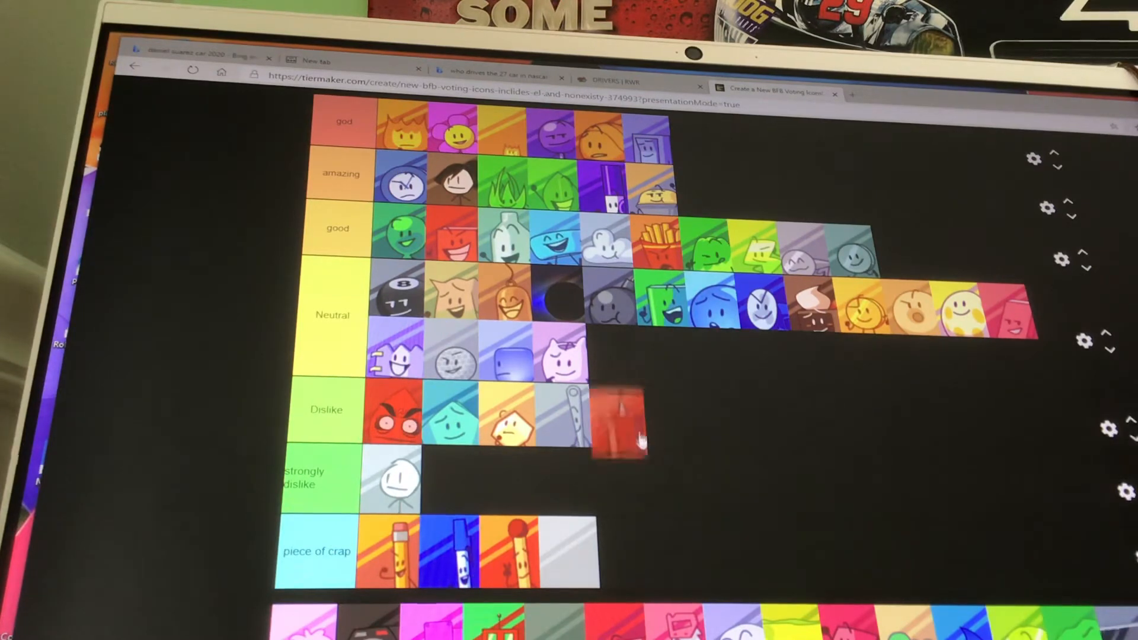
drag(617, 421, 450, 479)
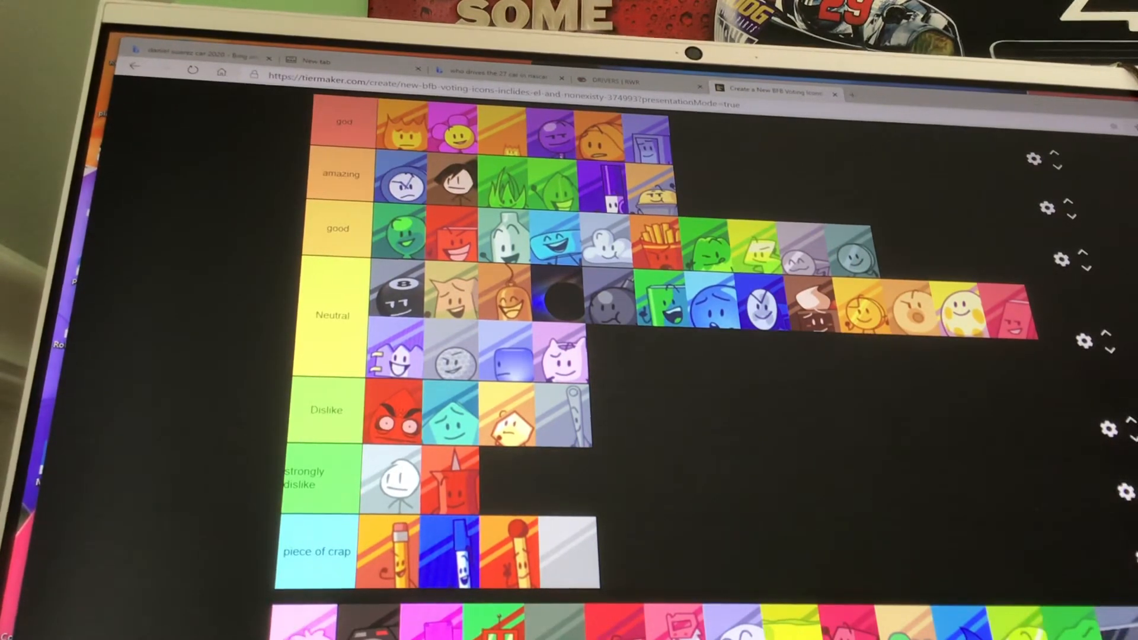
drag(624, 417, 697, 396)
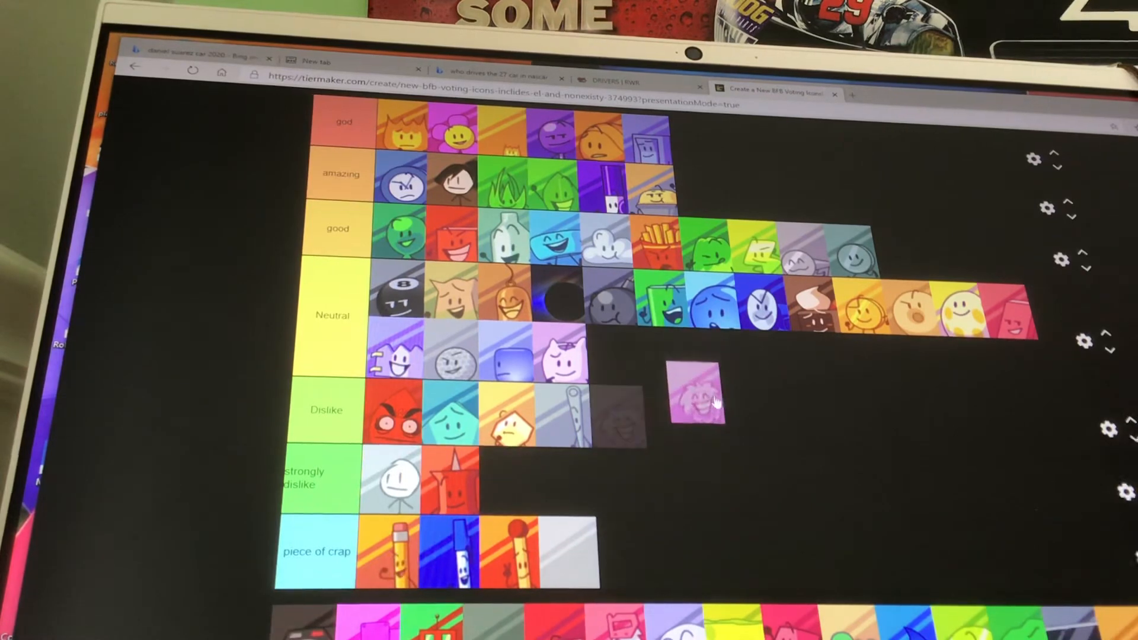
drag(693, 399, 620, 418)
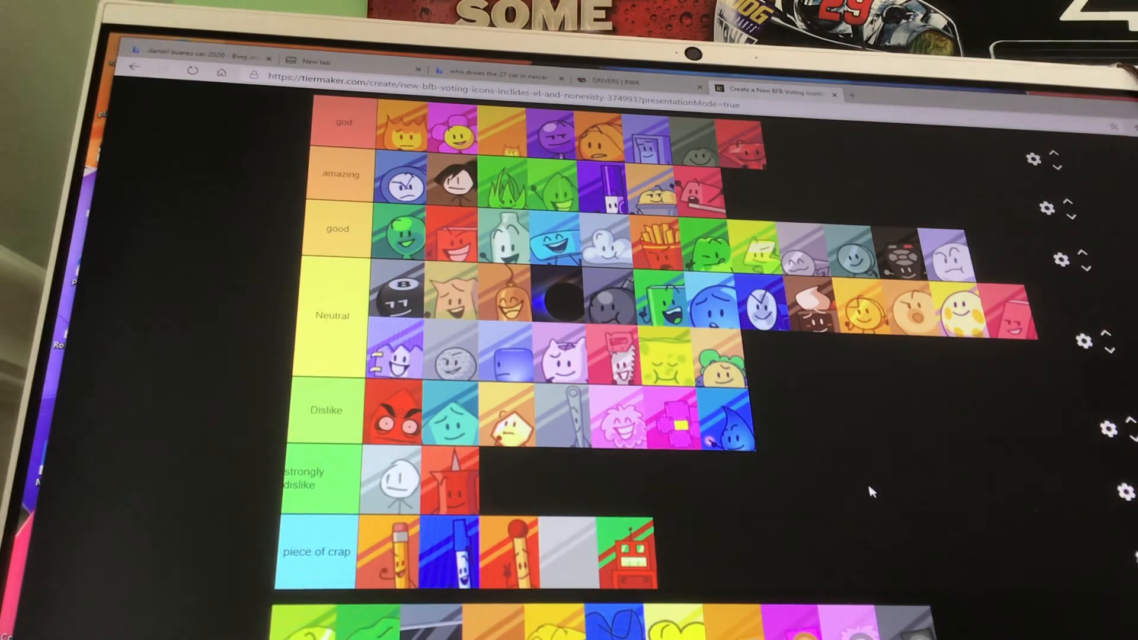
mouse_move(812, 508)
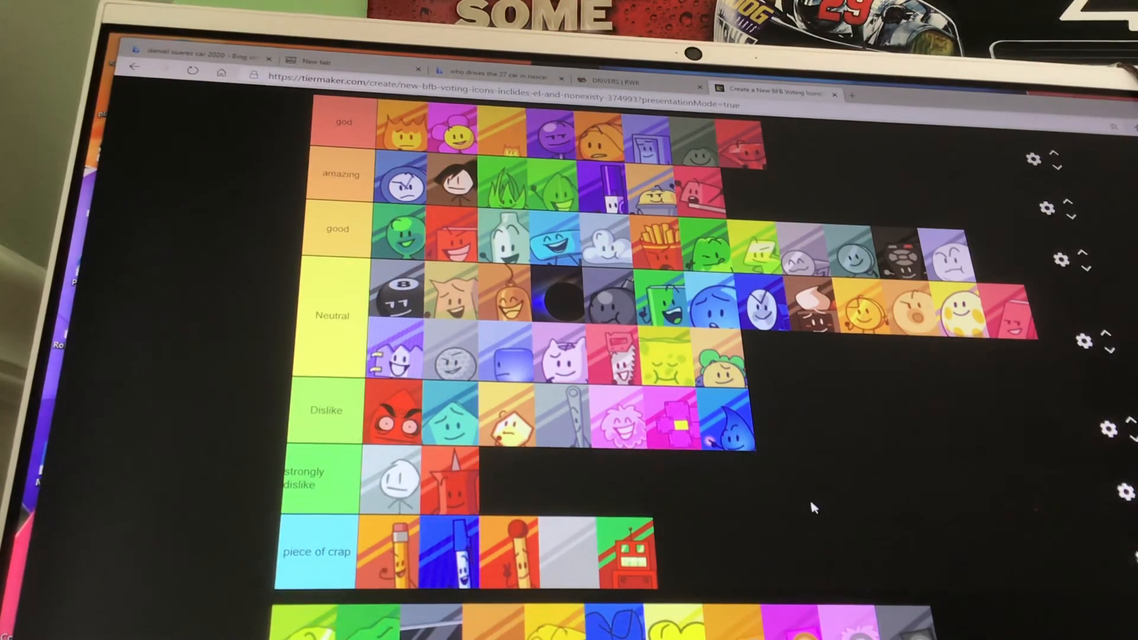
mouse_move(875, 528)
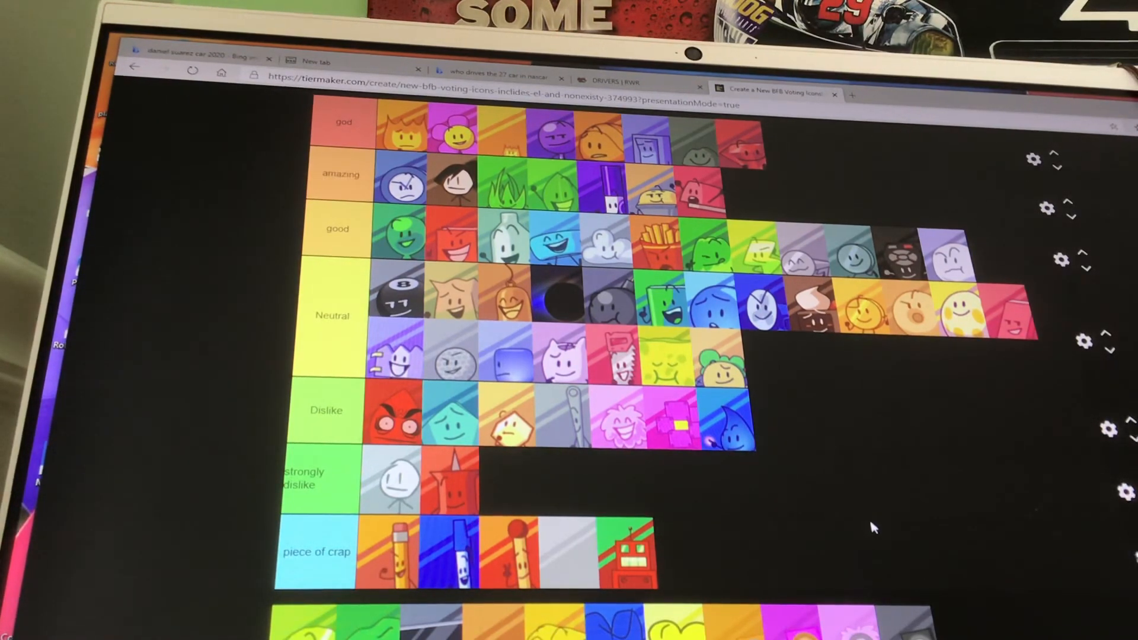
mouse_move(577, 501)
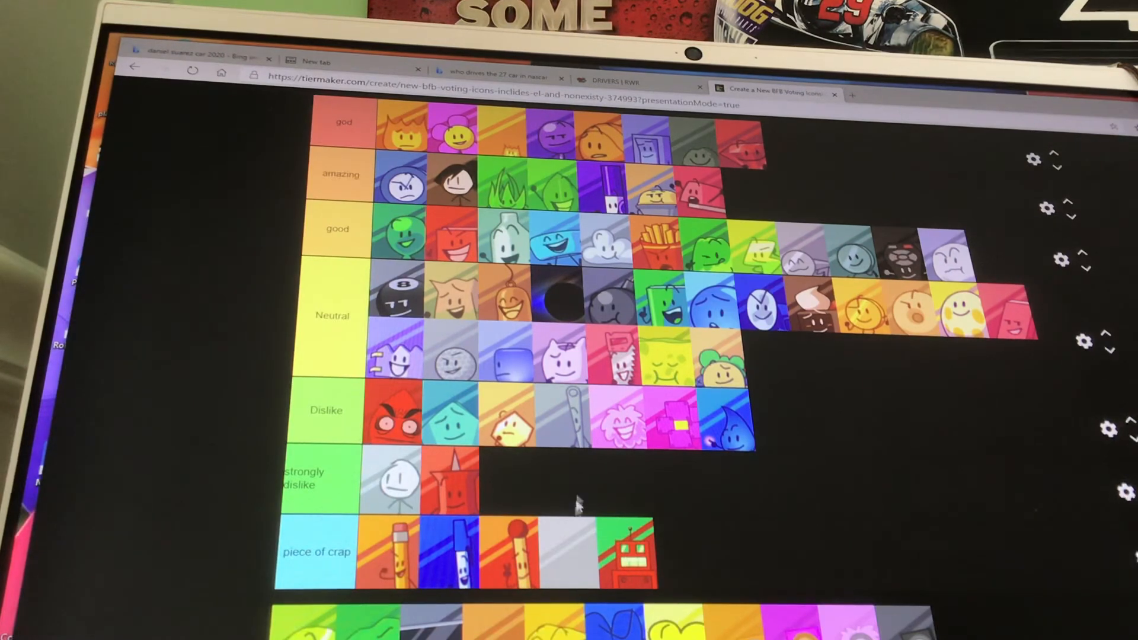
mouse_move(1012, 523)
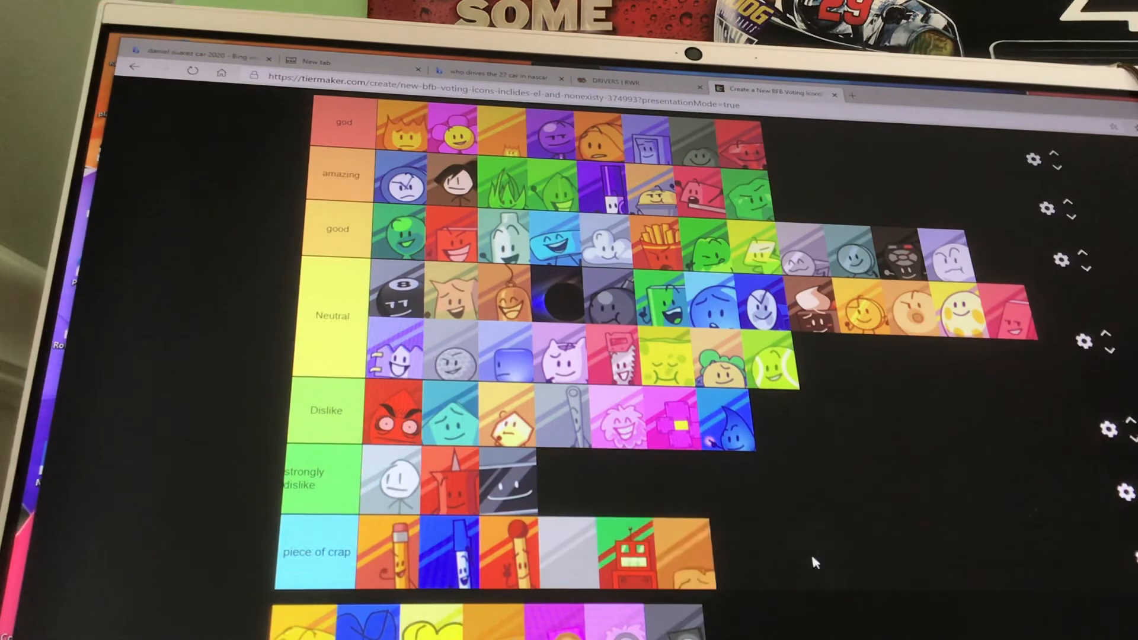
mouse_move(681, 595)
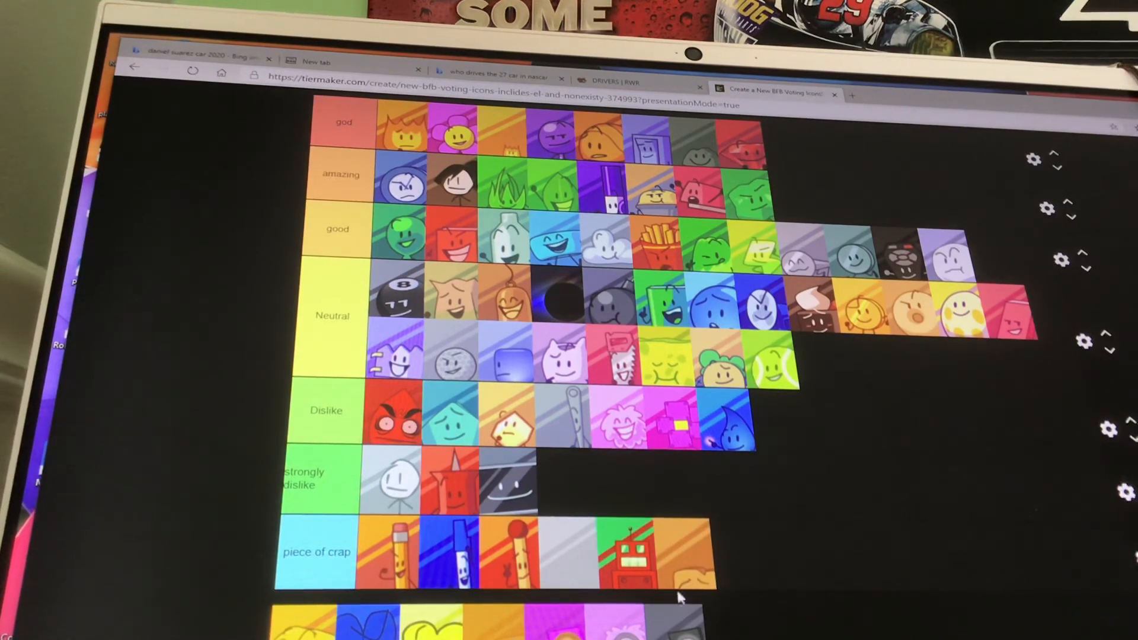
mouse_move(428, 595)
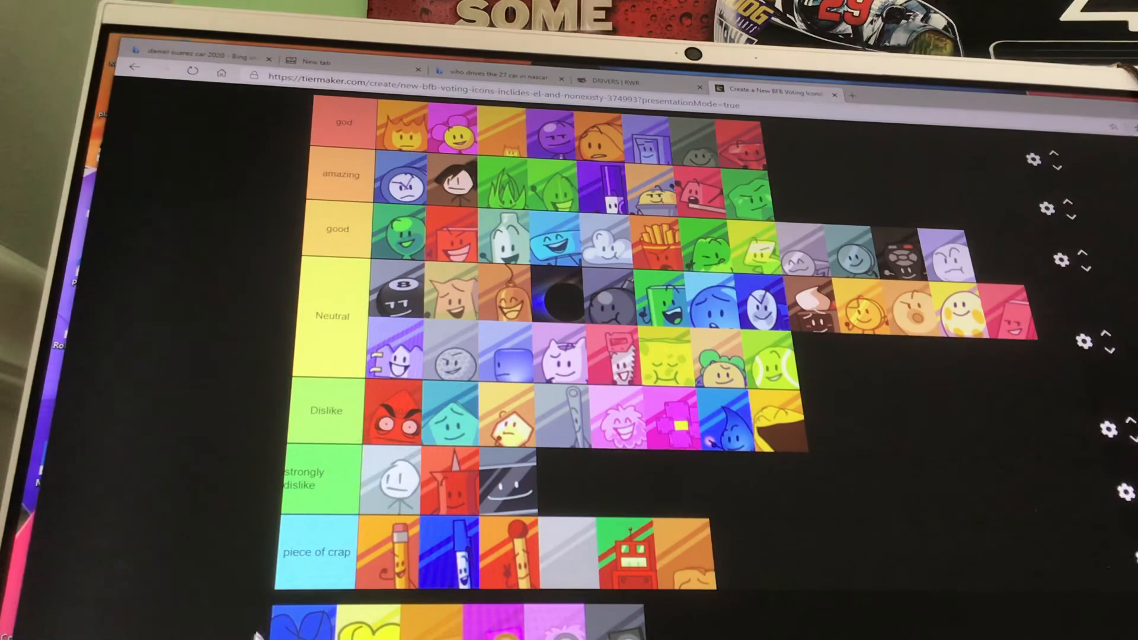
mouse_move(189, 353)
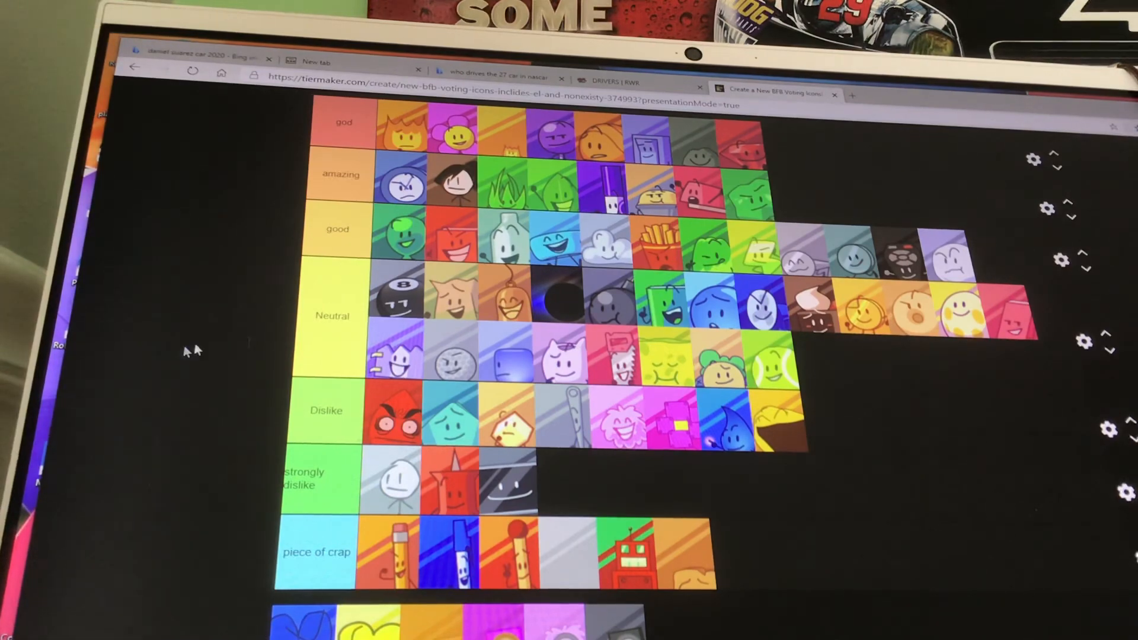